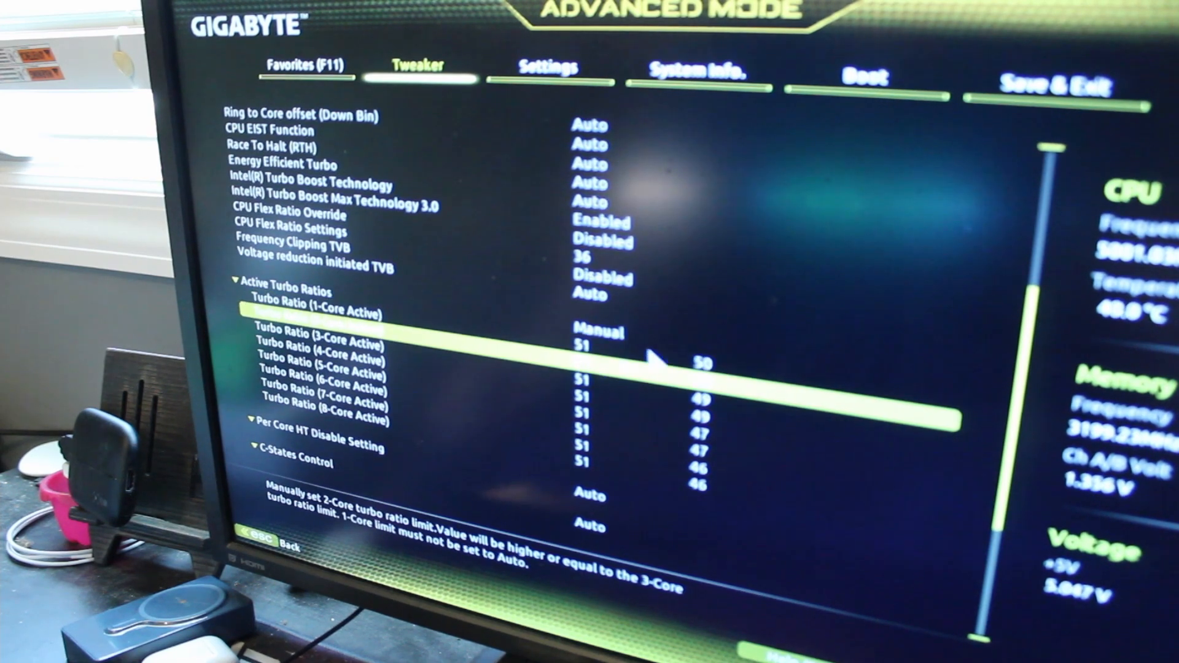
Step: Set the 2- through 7-core active turbo ratios to 51 and confirm save and reset
click(1050, 86)
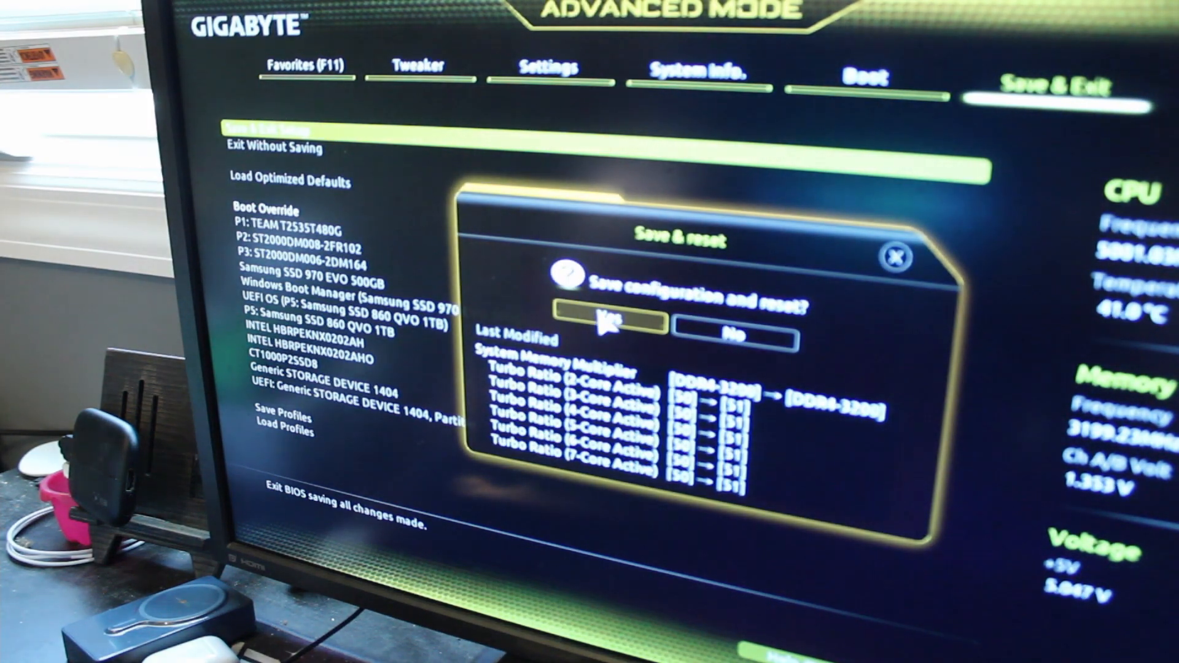
click(621, 321)
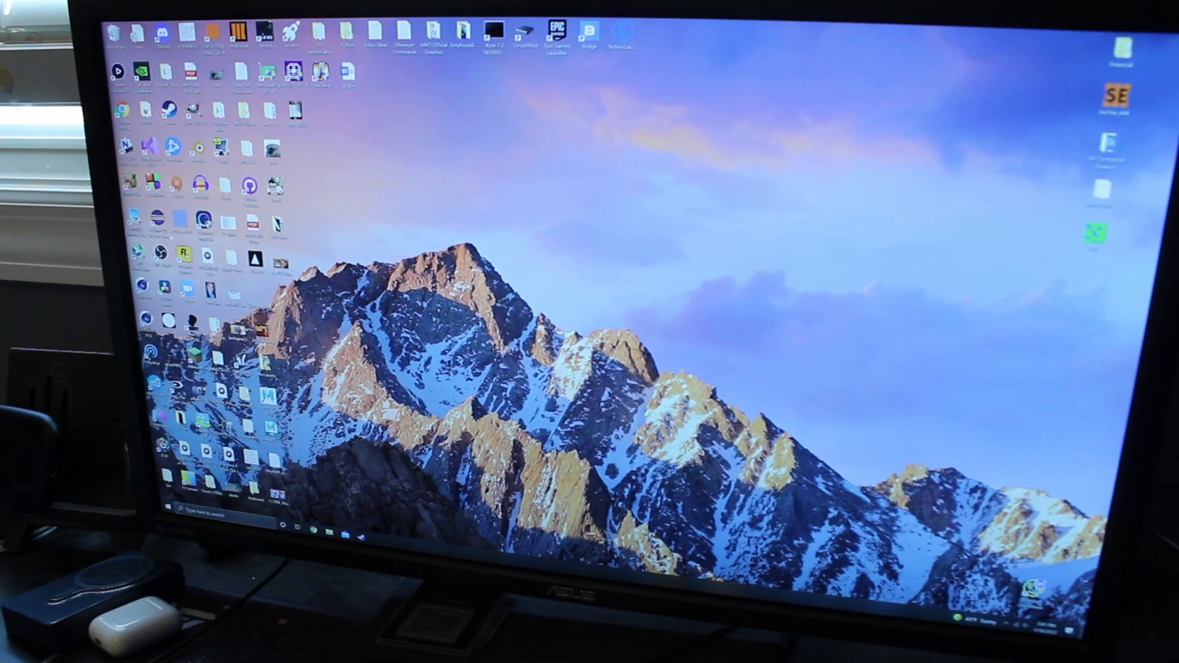
Step: Launch Task Manager on the rebooted desktop and view the Processes list
click(178, 526)
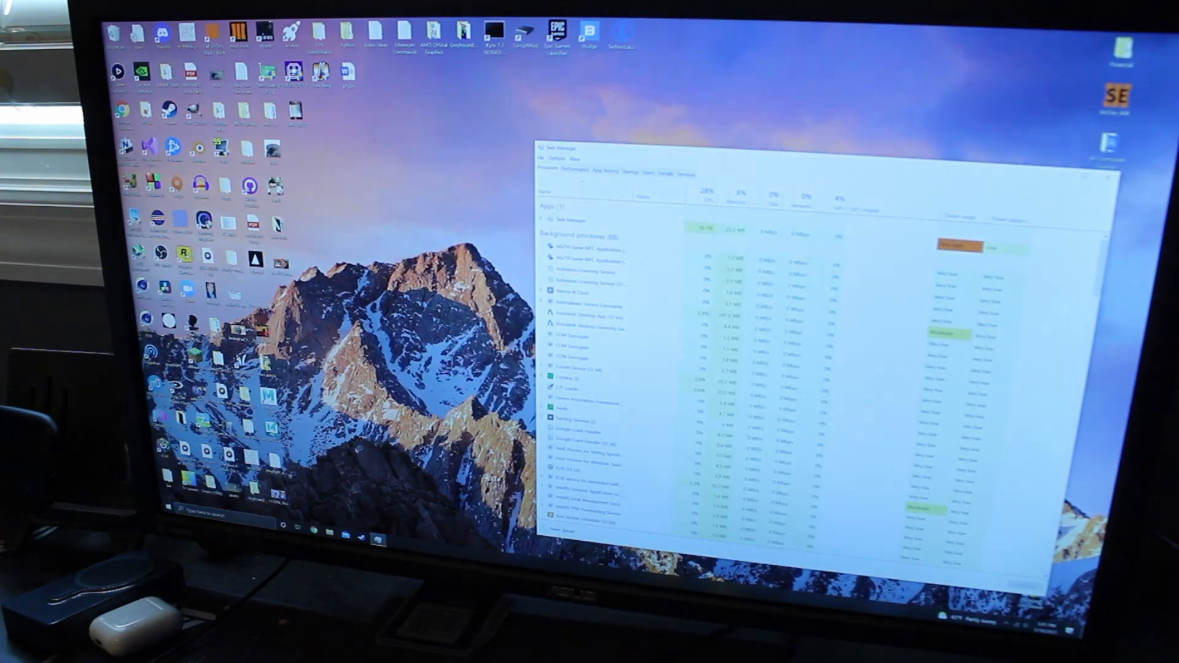
click(583, 170)
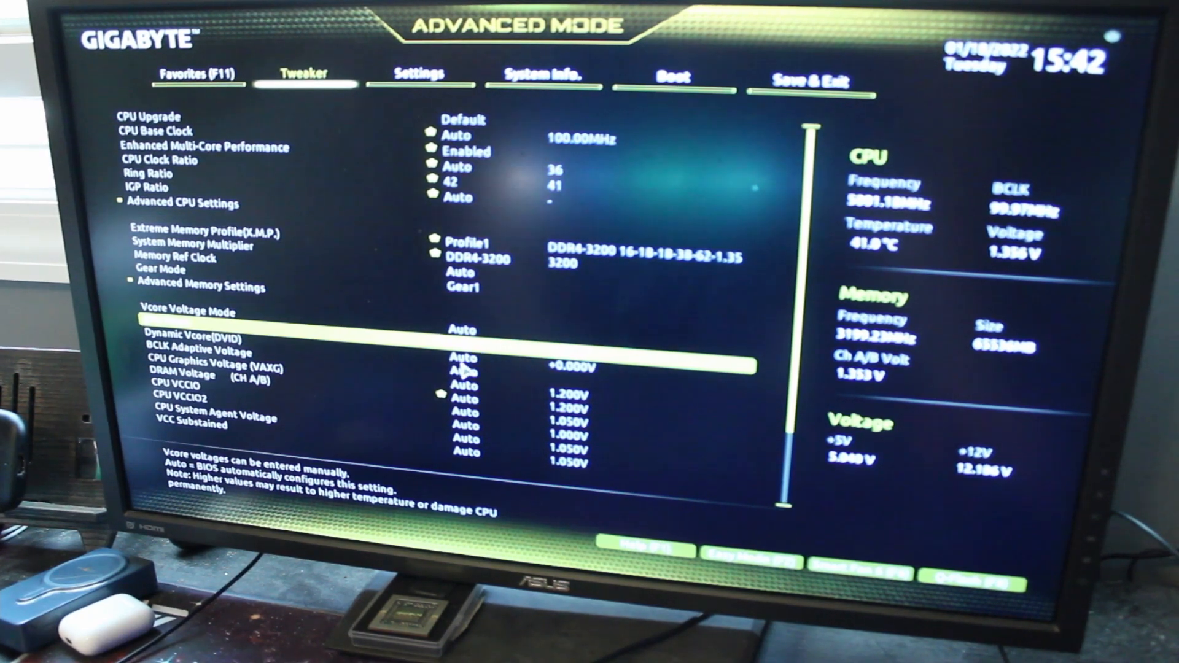
Step: Scroll the Tweaker page down past CPU Vcore 1.355V to the AVX settings
scroll(down, 3)
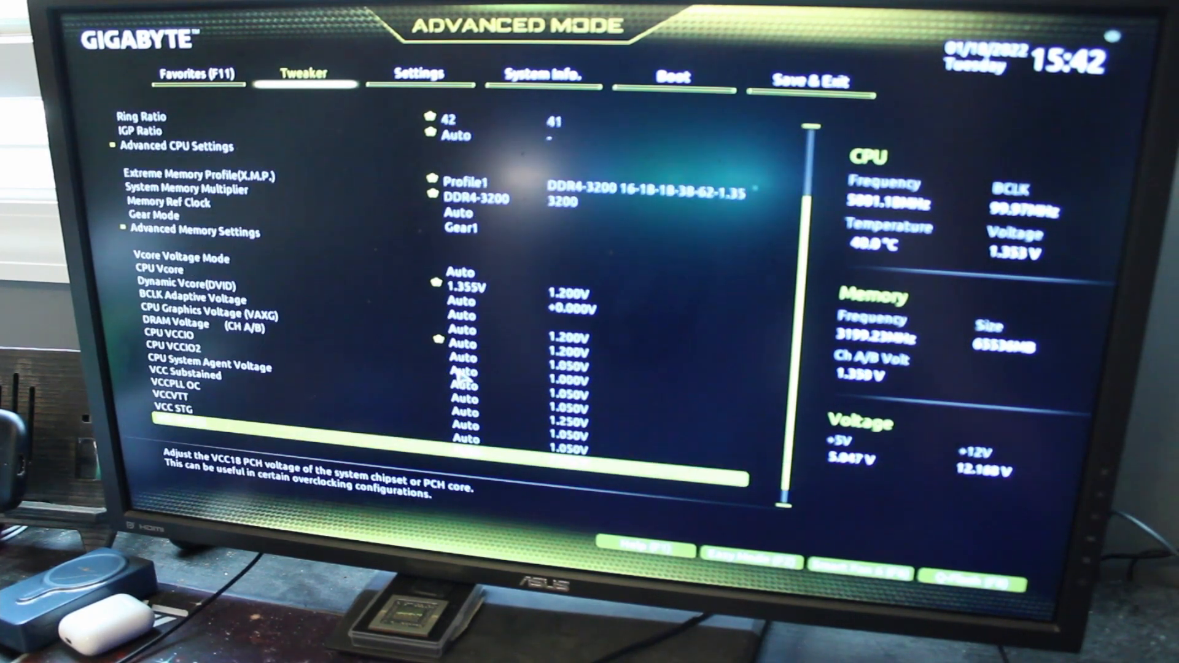
scroll(down, 3)
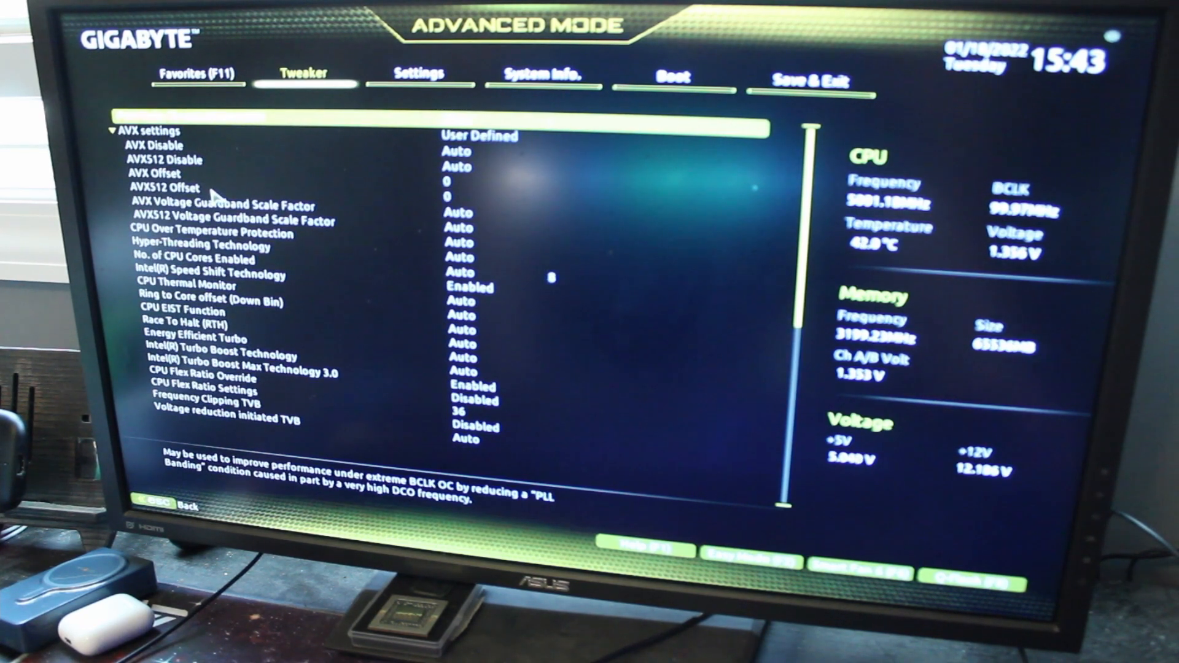
mouse_move(270, 267)
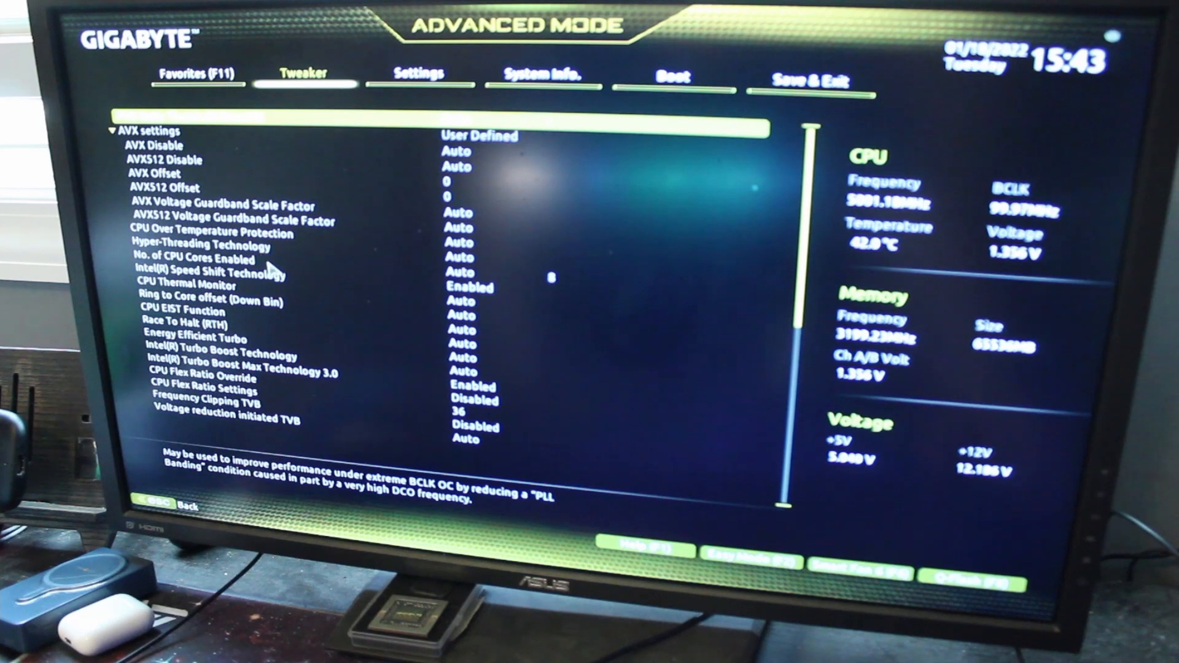
Step: Disable Hyper-Threading and set No. of CPU Cores Enabled to 4
scroll(down, 3)
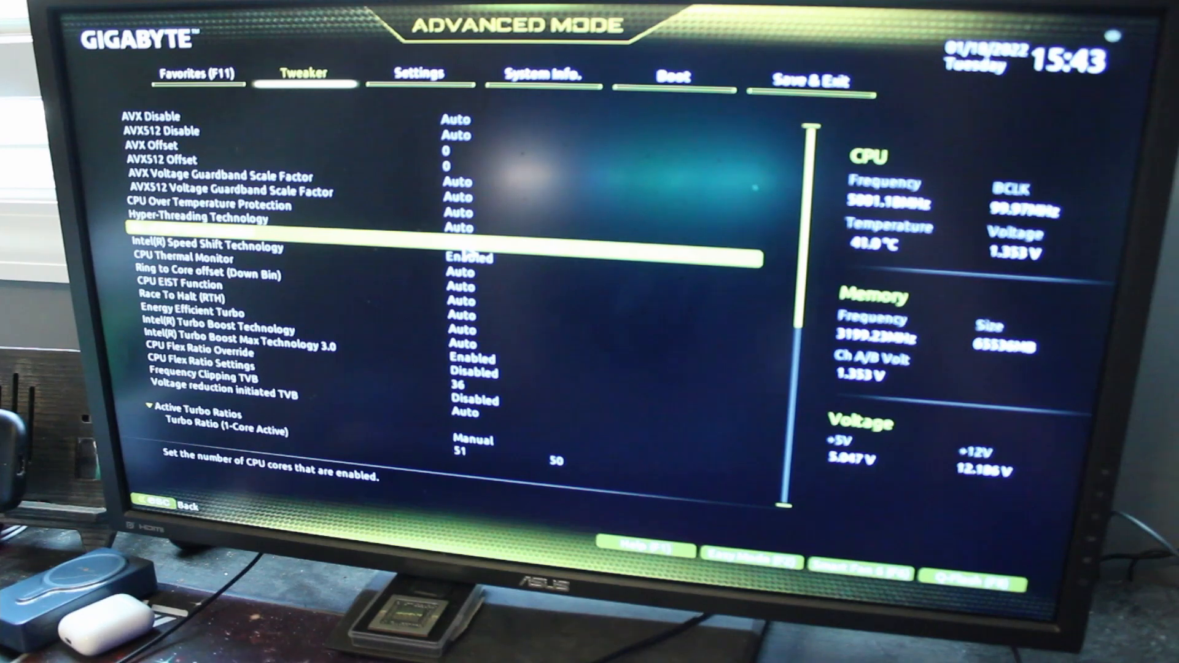
click(467, 219)
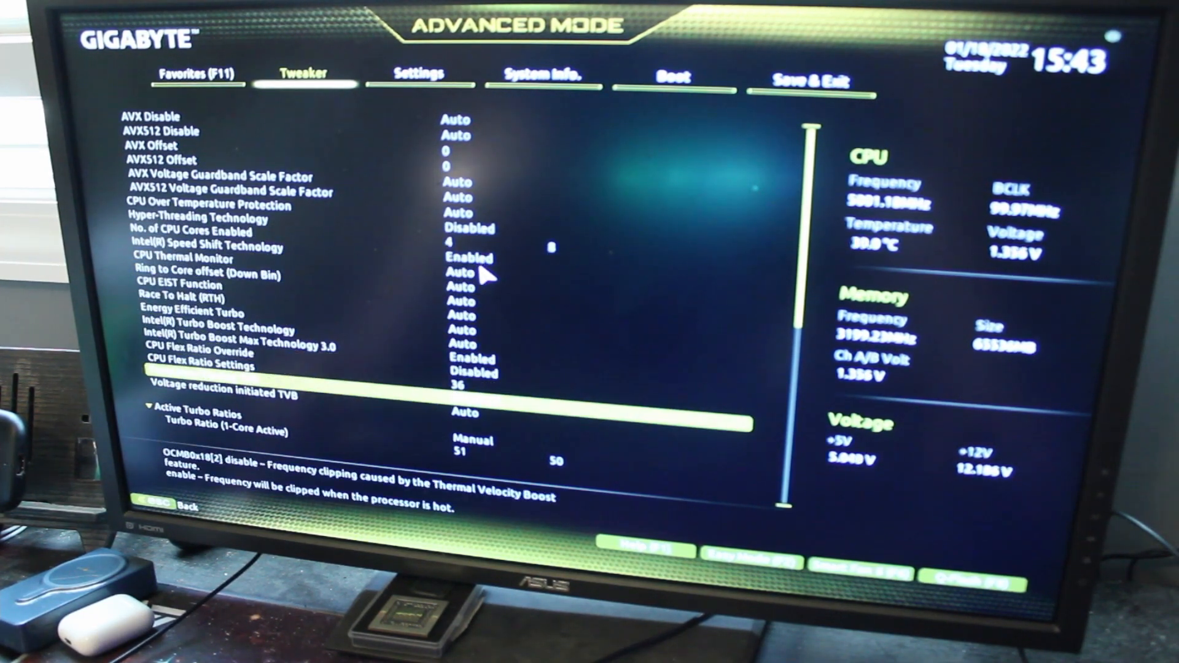
scroll(down, 3)
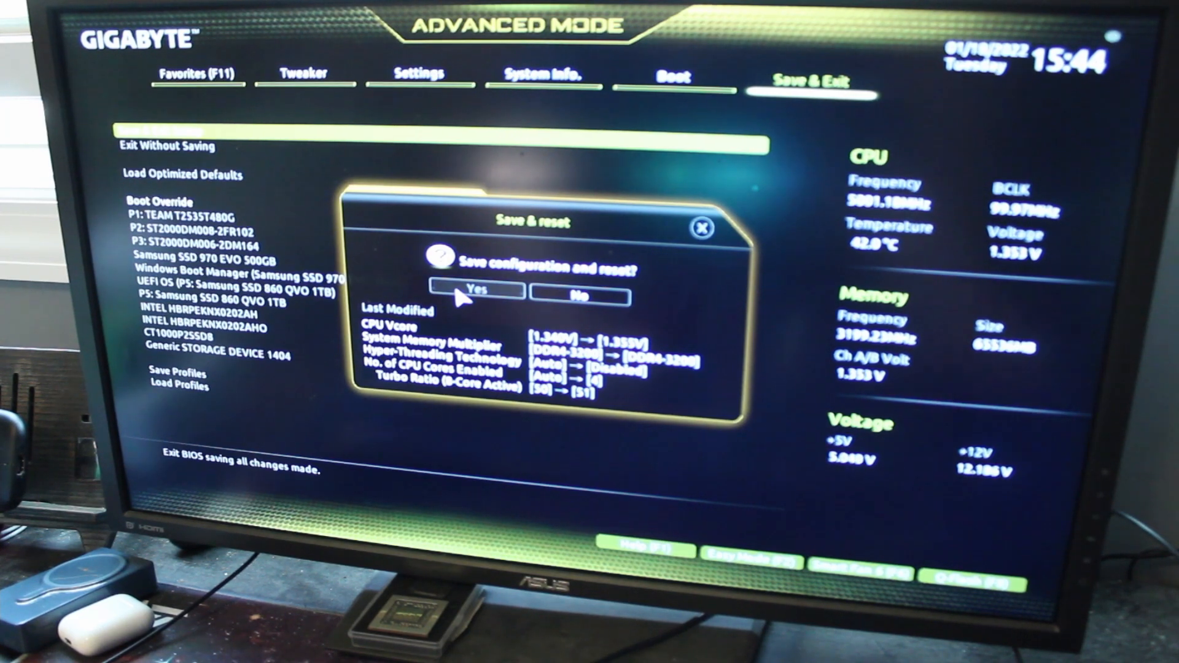
click(474, 292)
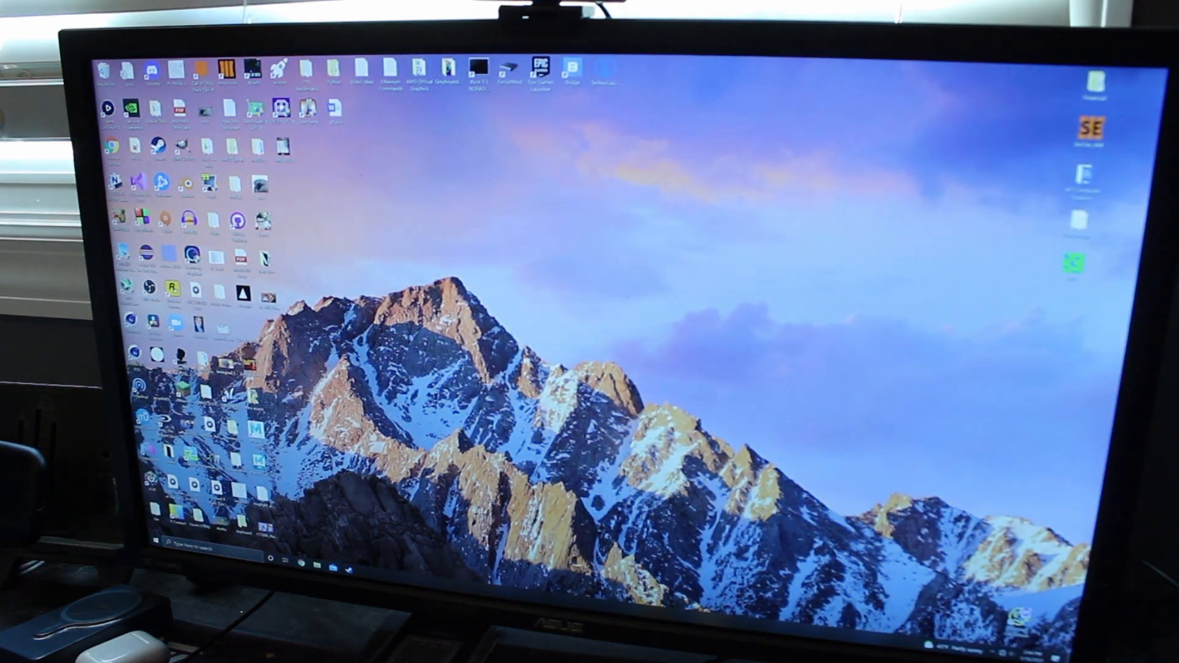
Step: Launch Task Manager from the Start menu and view the Processes list
click(158, 561)
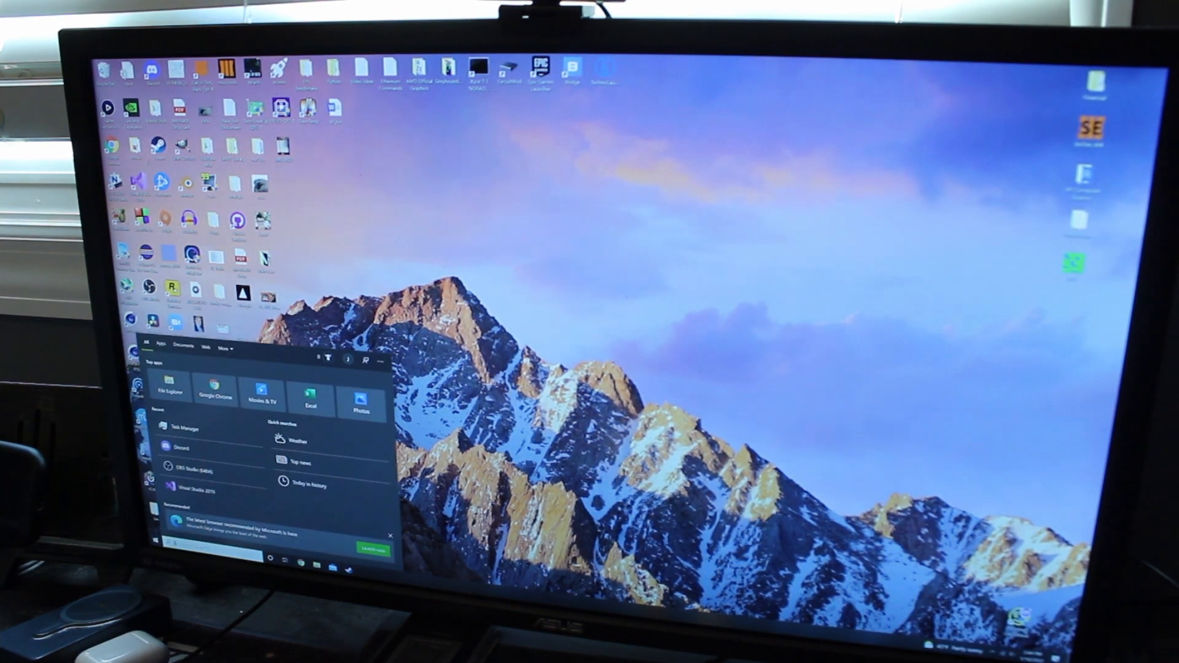
click(183, 429)
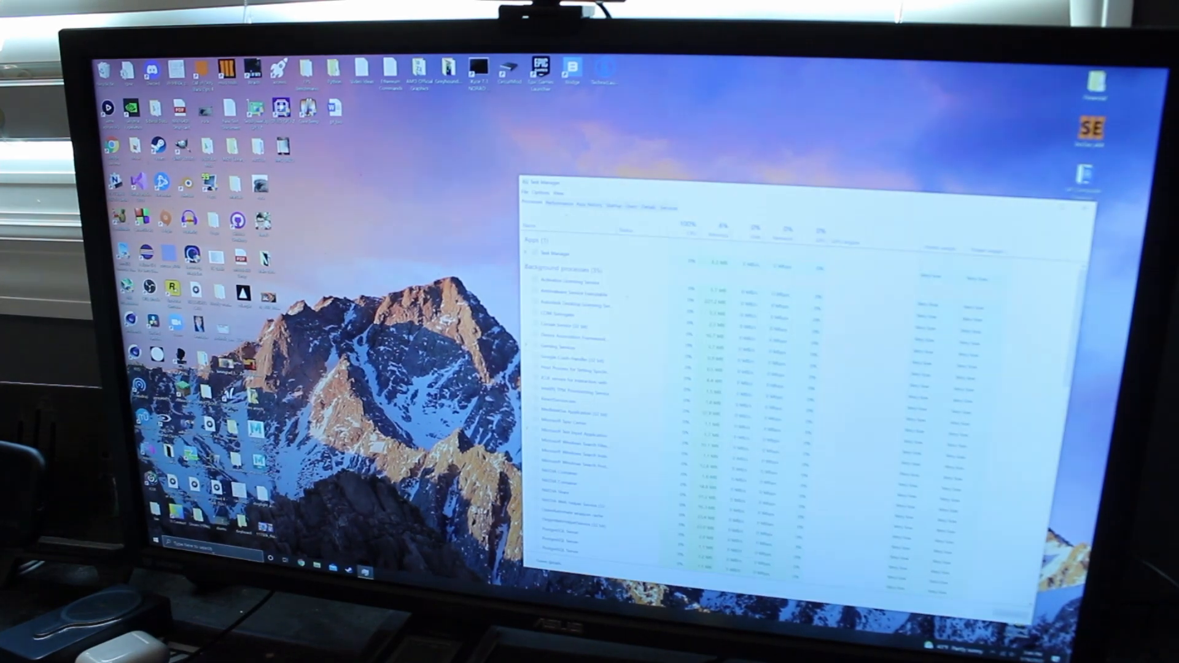
click(553, 206)
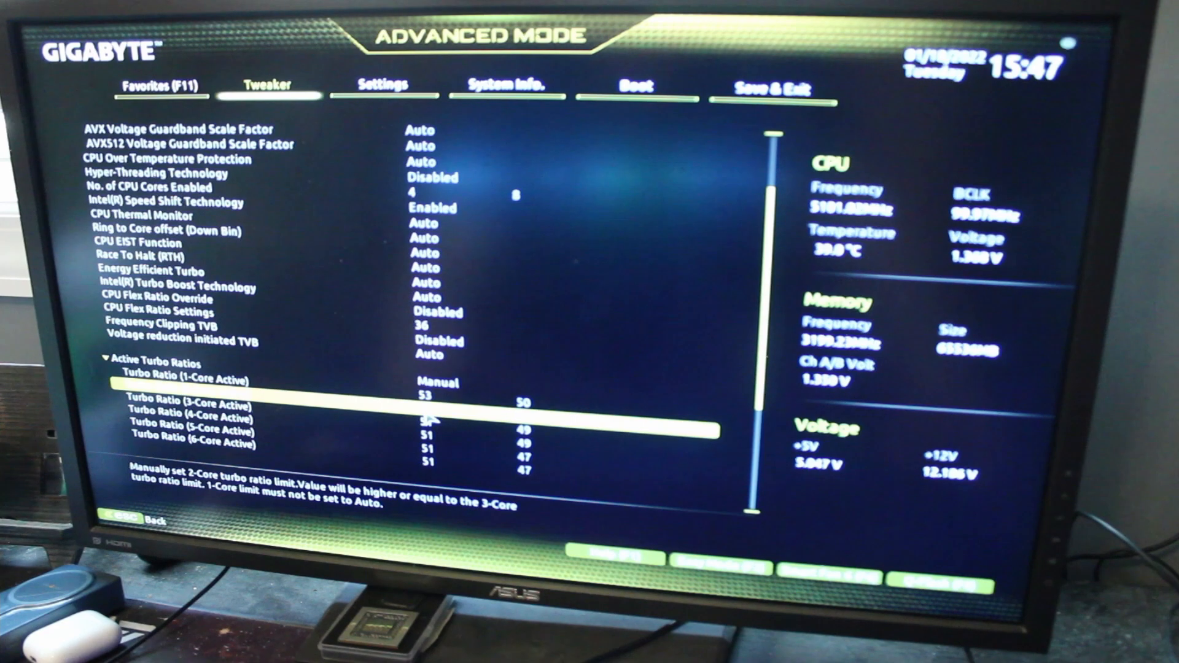
Step: Raise the 2- and 3-core turbo ratios to 53, then confirm Save & Exit Setup with a reset
key(down)
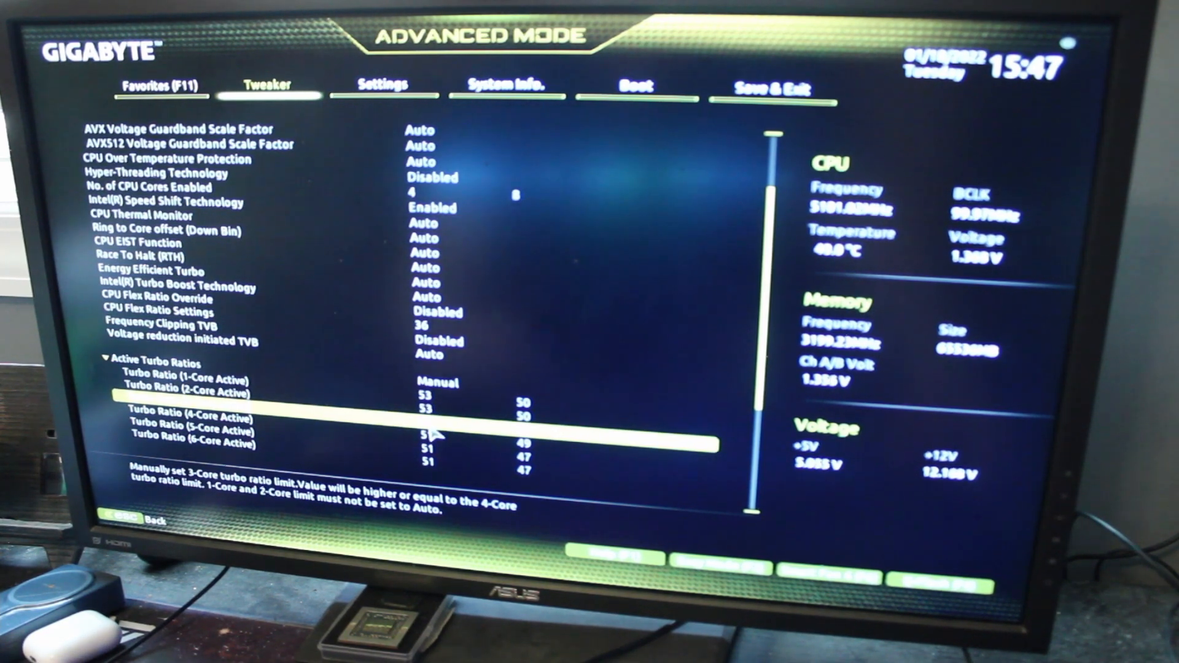
key(Down)
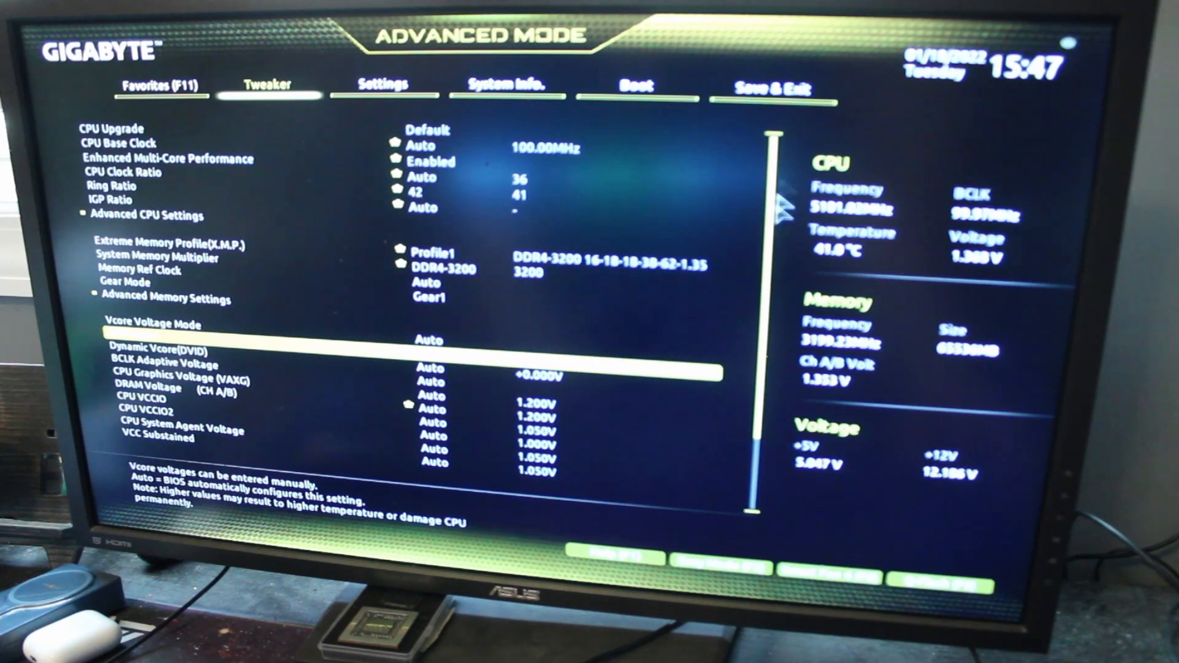
click(777, 85)
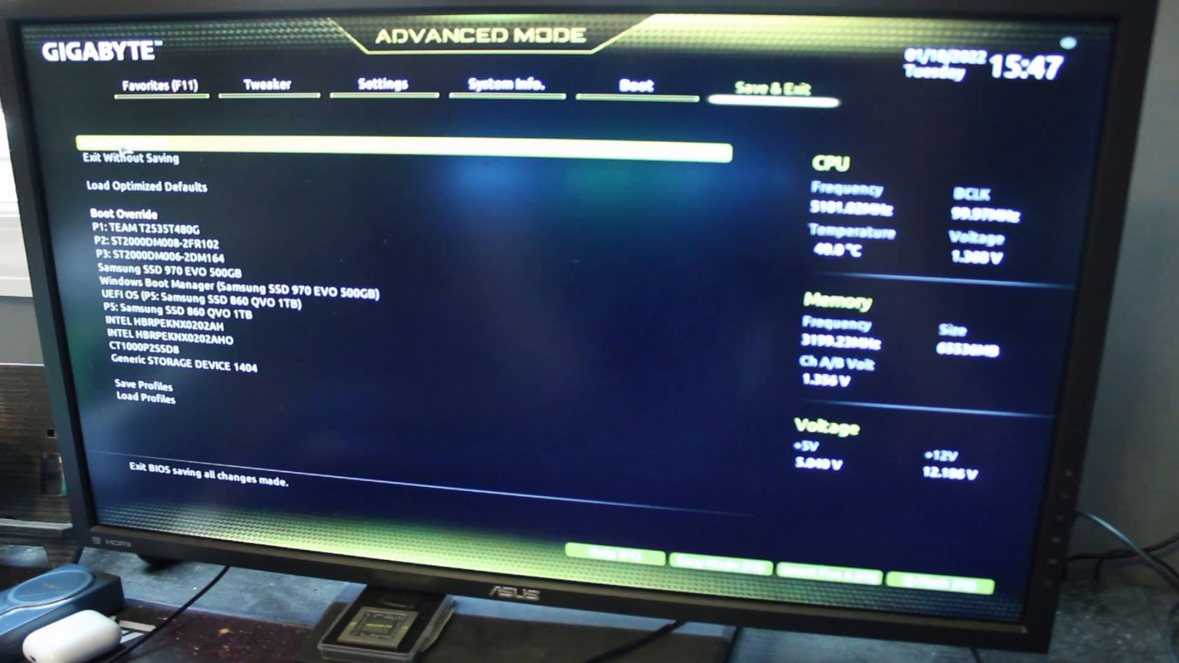
click(129, 158)
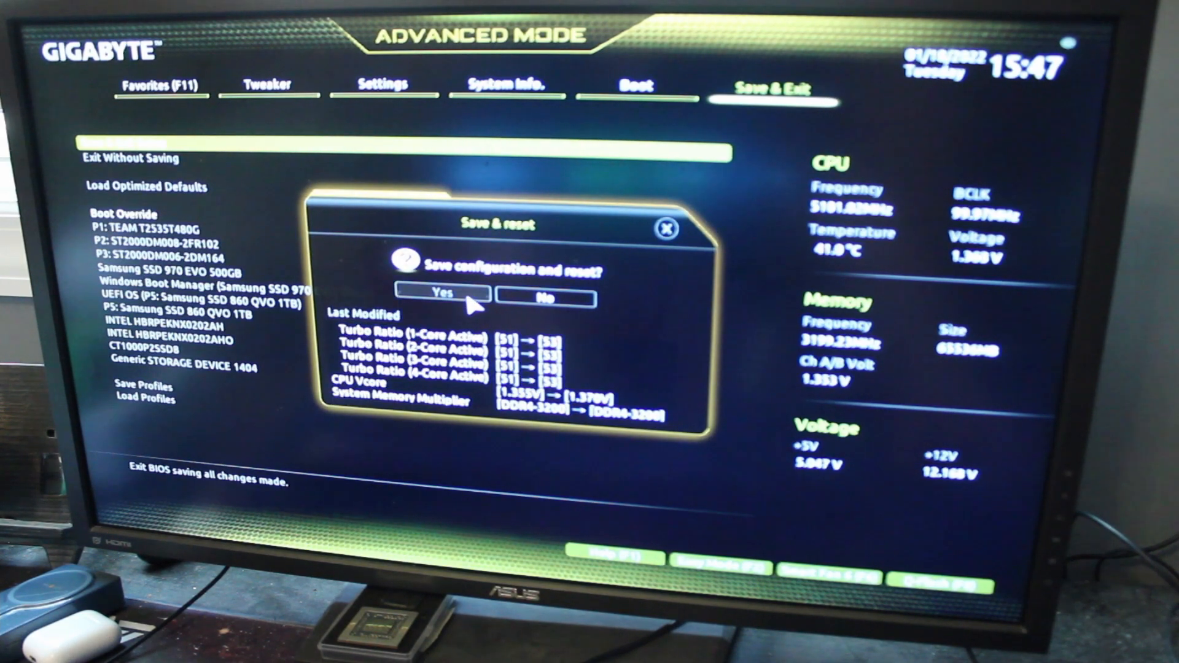
click(445, 294)
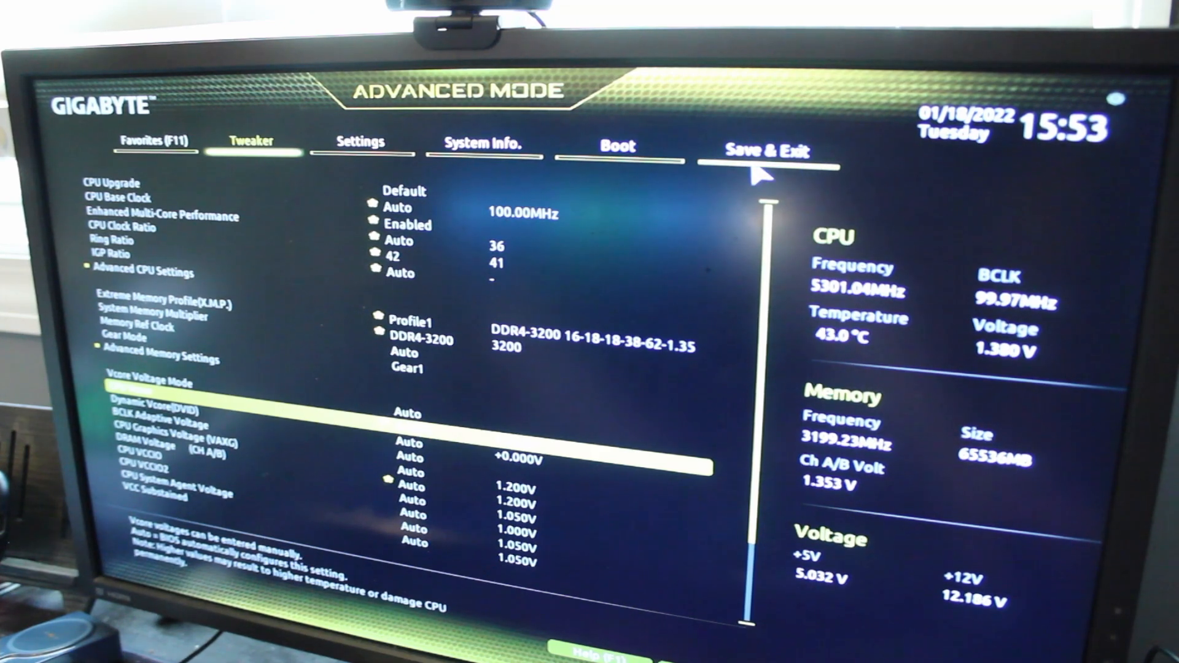
Step: Save the 1.400 V core voltage via Save & Exit Setup and confirm the reset
click(769, 147)
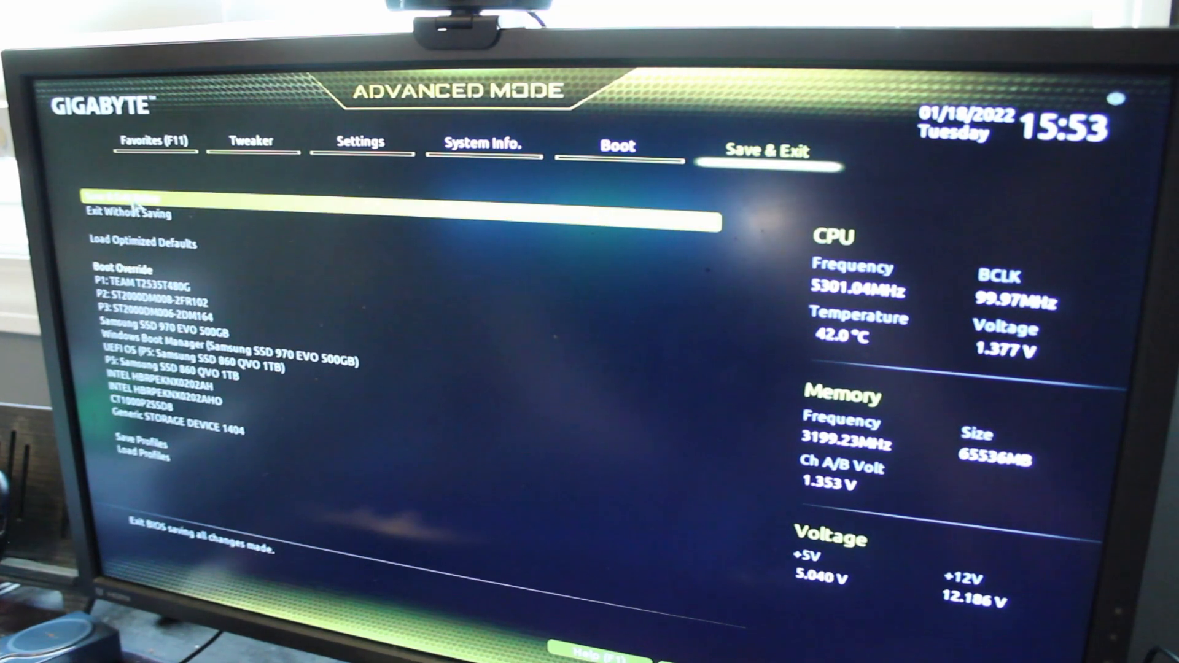
click(150, 198)
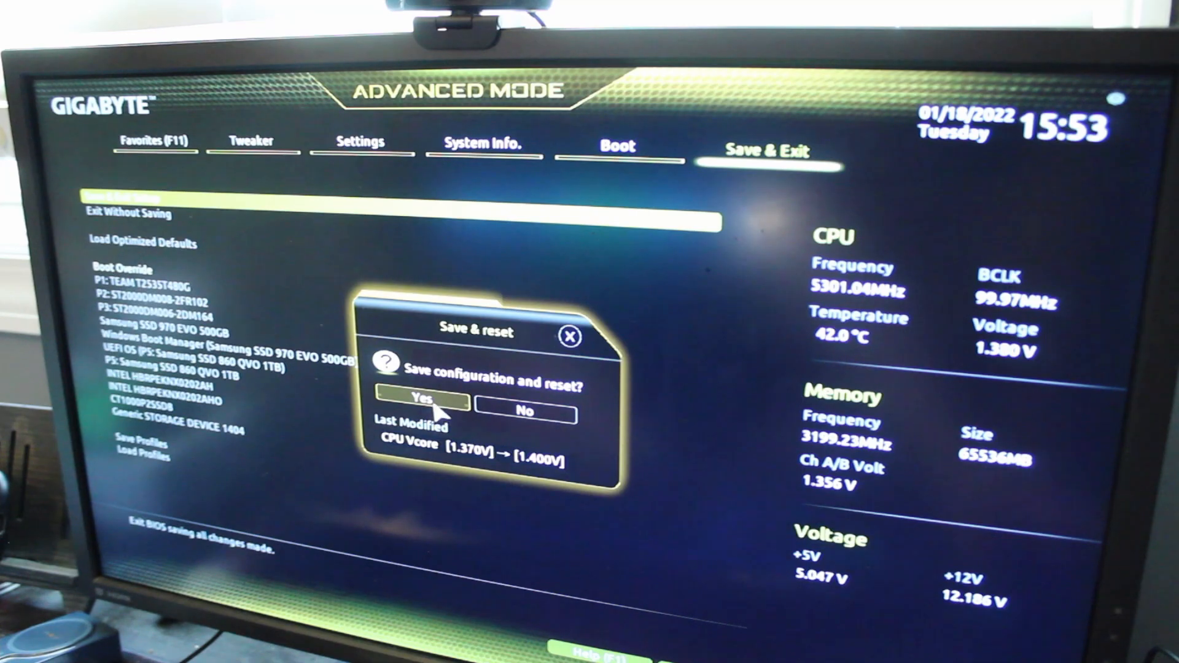
click(421, 399)
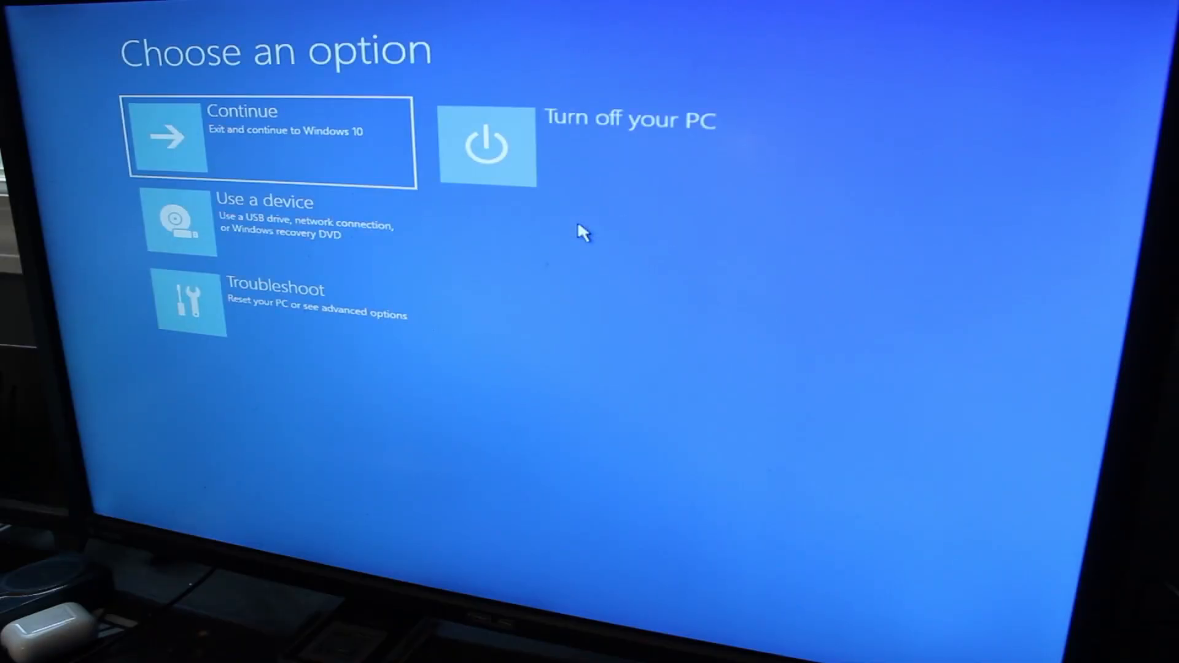
Step: Leave the Windows recovery menu to restart the PC back into the BIOS
click(269, 140)
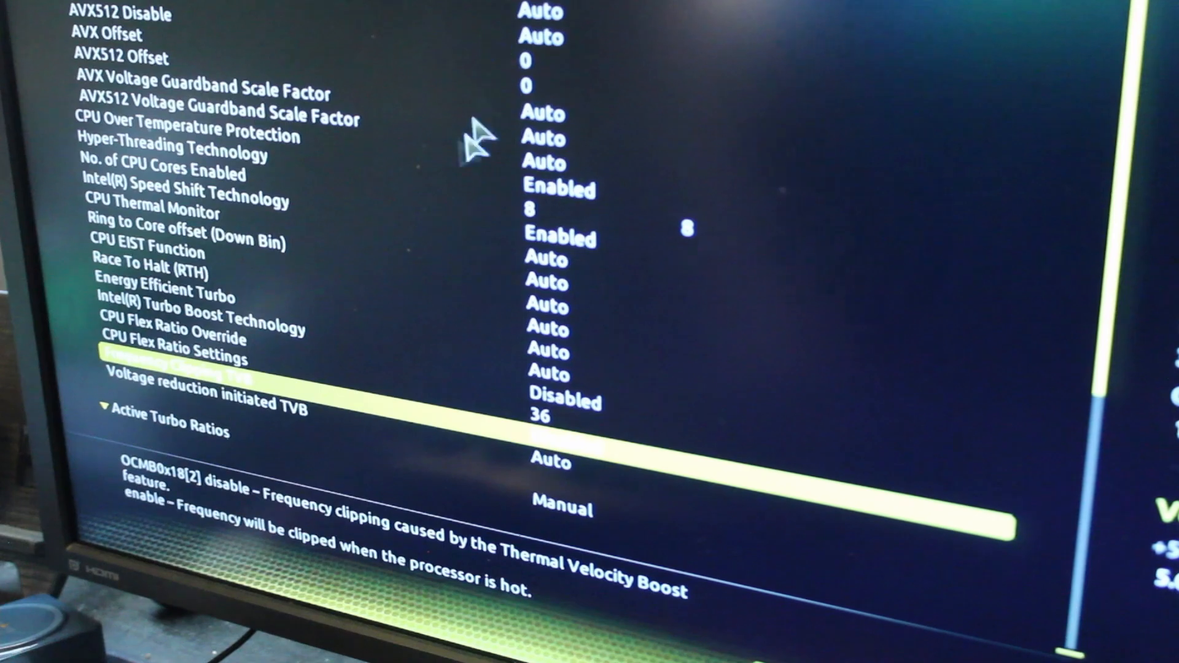
Step: Set the 5- to 7-core turbo ratios to 52 and confirm the F10 save and reset
scroll(down, 3)
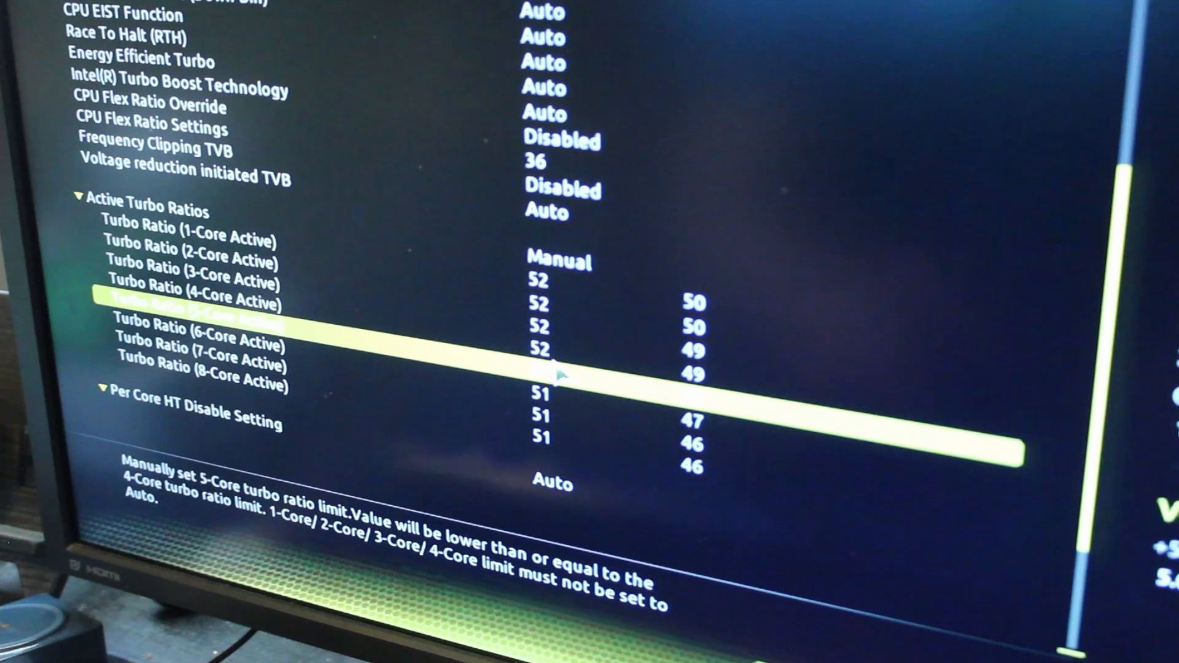
key(Down)
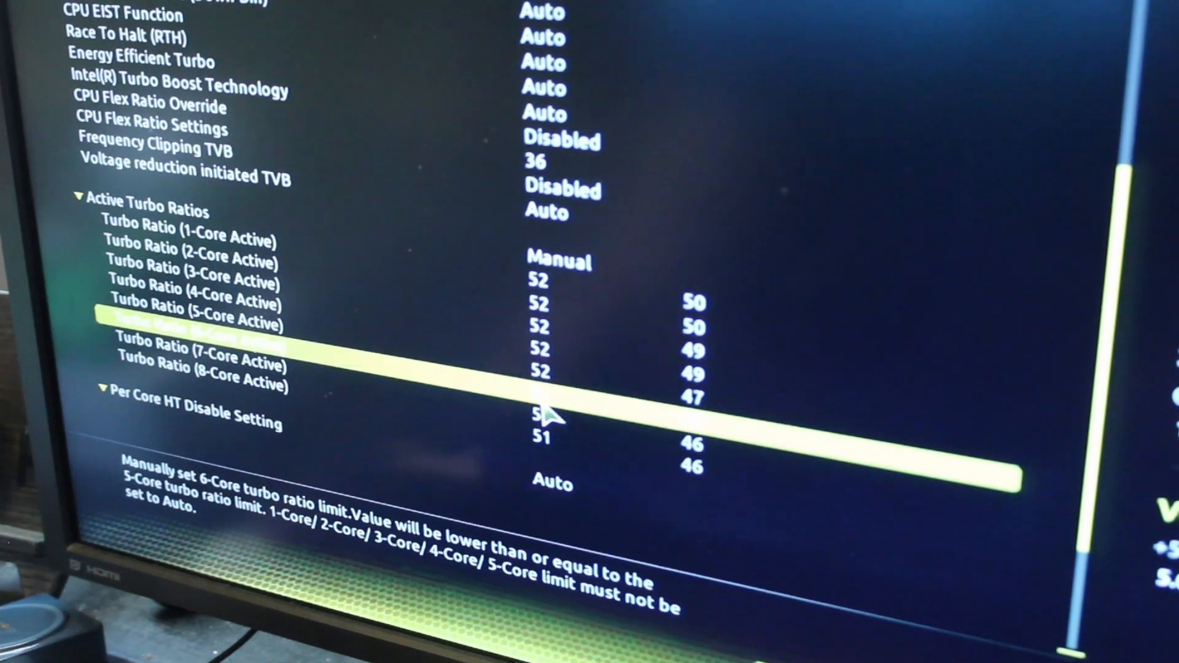
key(down)
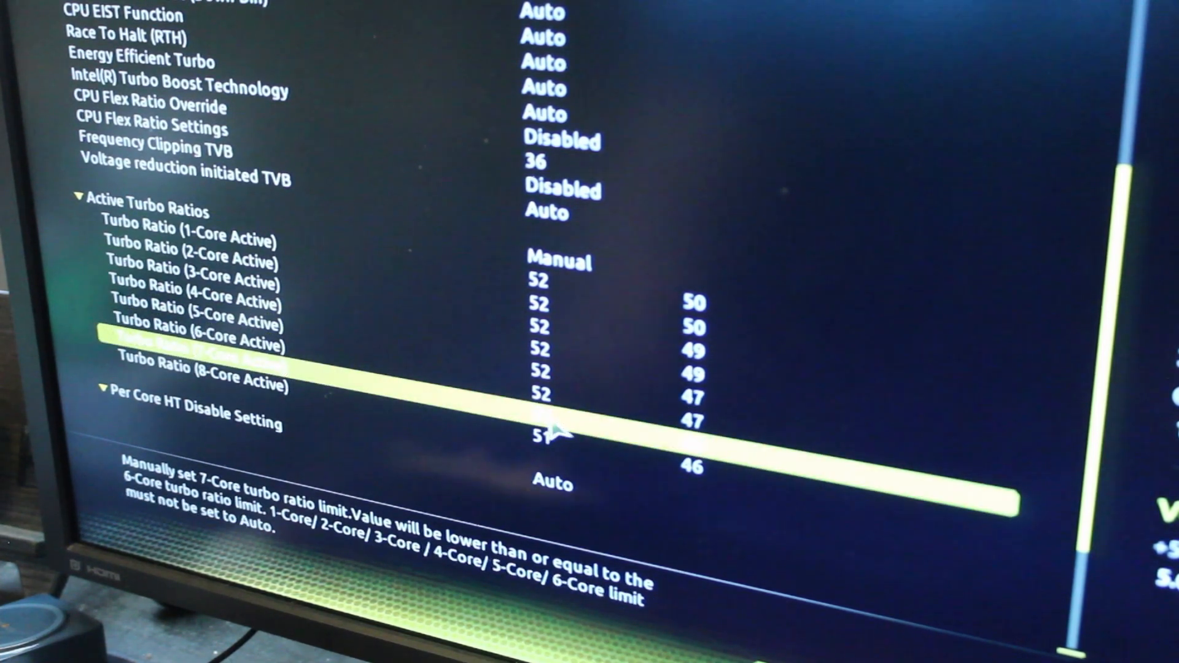
key(f10)
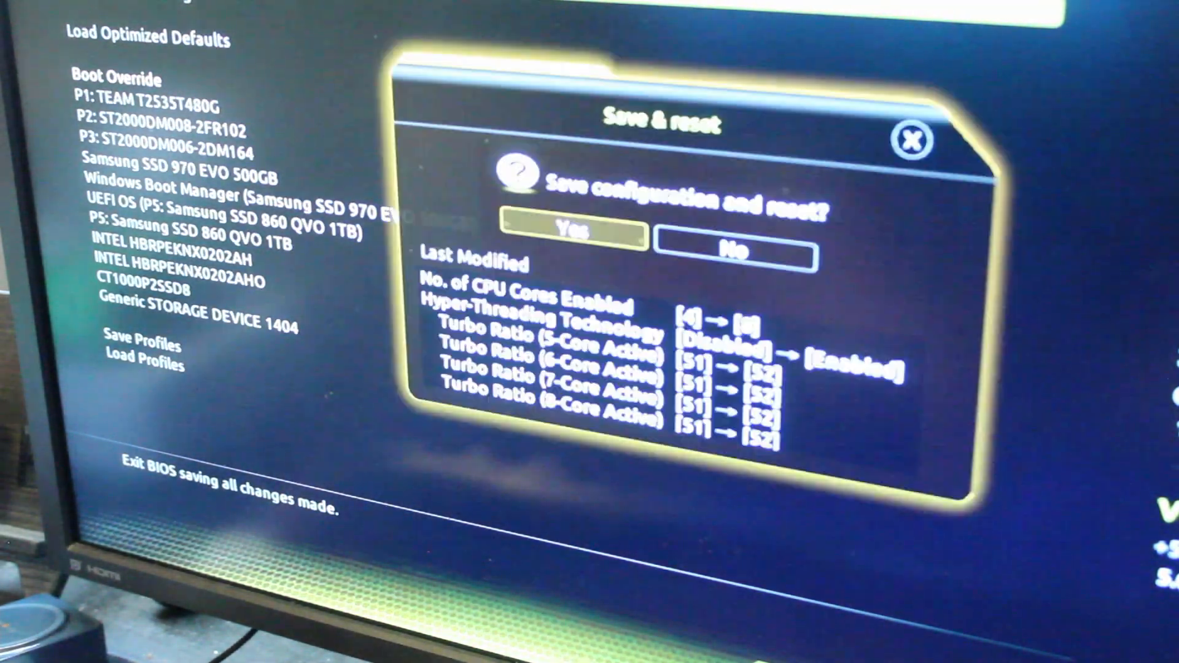
click(573, 232)
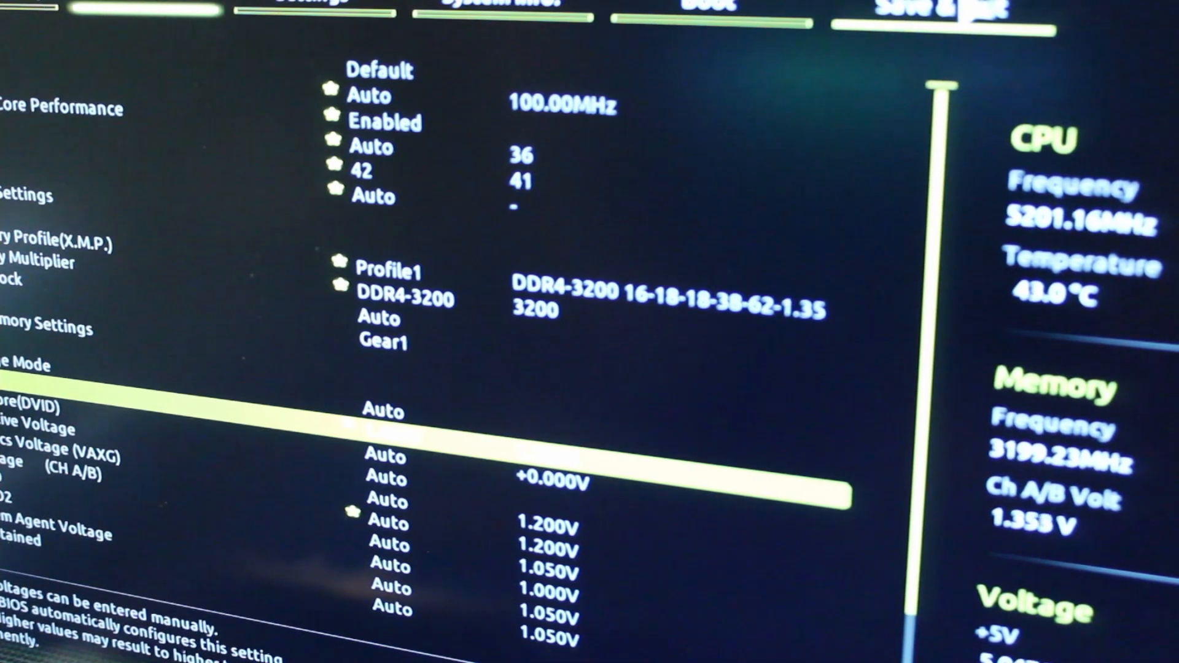
Step: Save the CPU Vcore increase to 1.400 V and confirm the reset
click(939, 8)
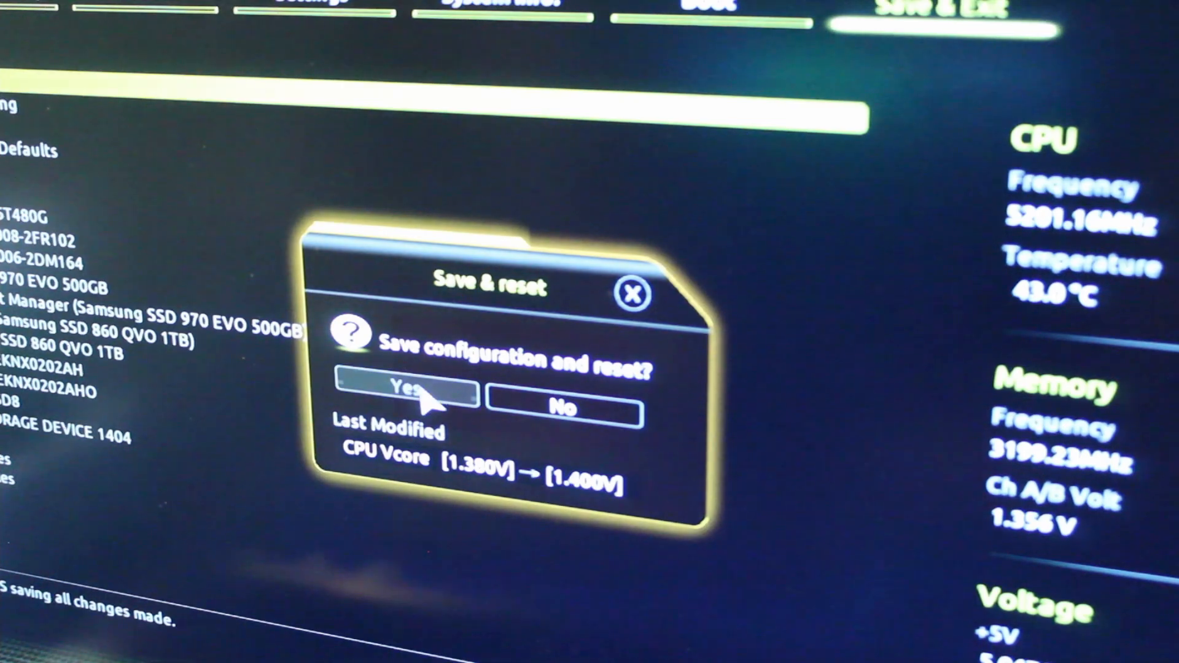
click(406, 393)
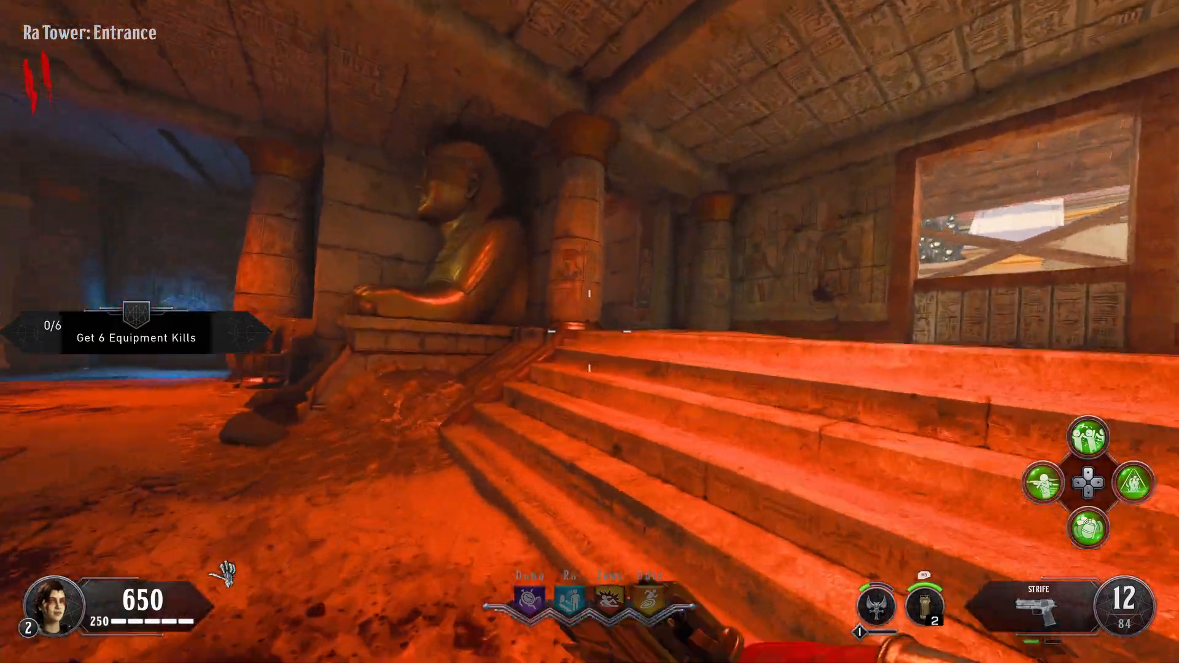
mouse_move(590, 331)
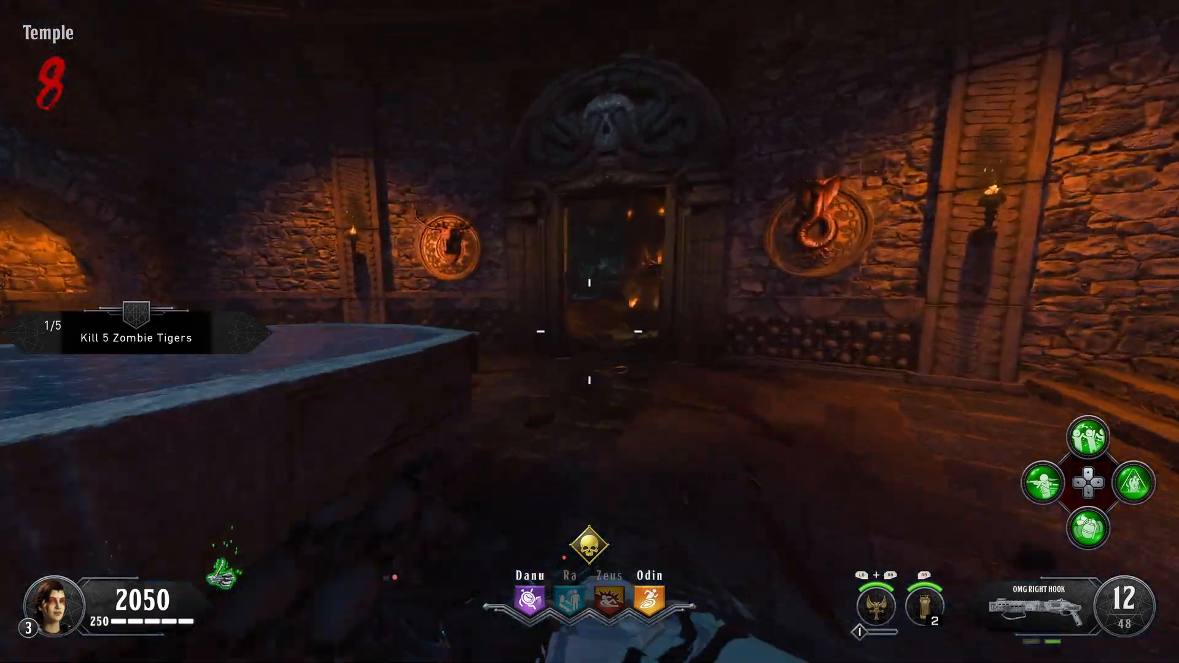
mouse_move(590, 332)
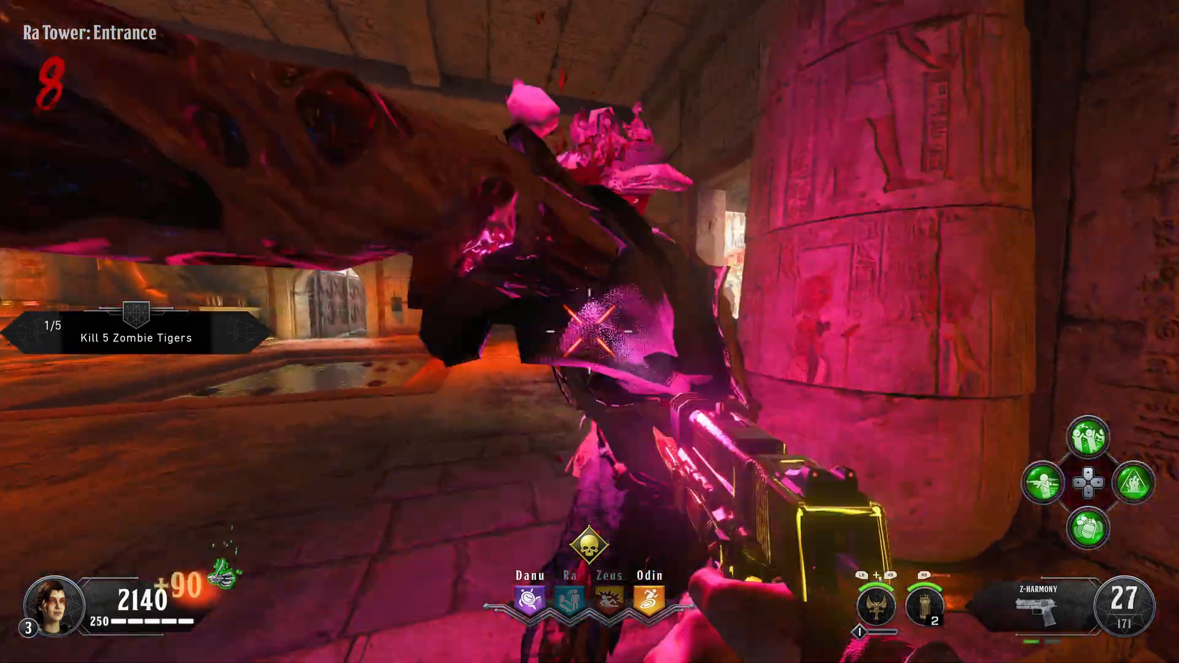
Step: Fire the shotgun at approaching zombies in the Arena, raising the score to 2880 on round 8
click(590, 332)
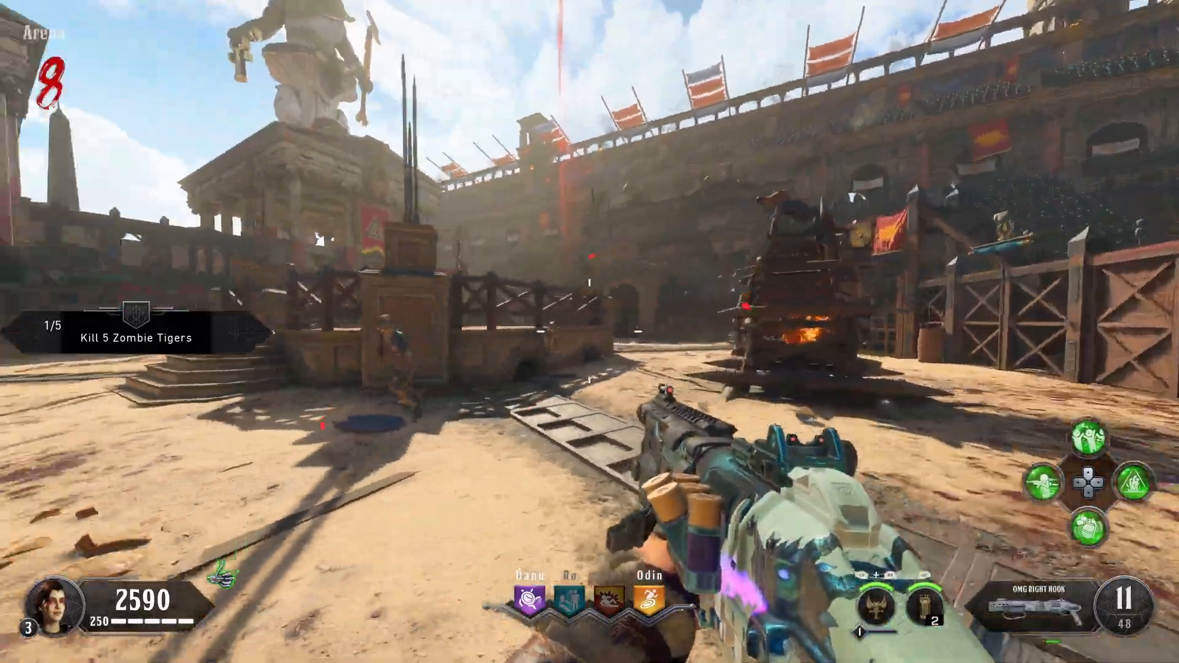
click(590, 332)
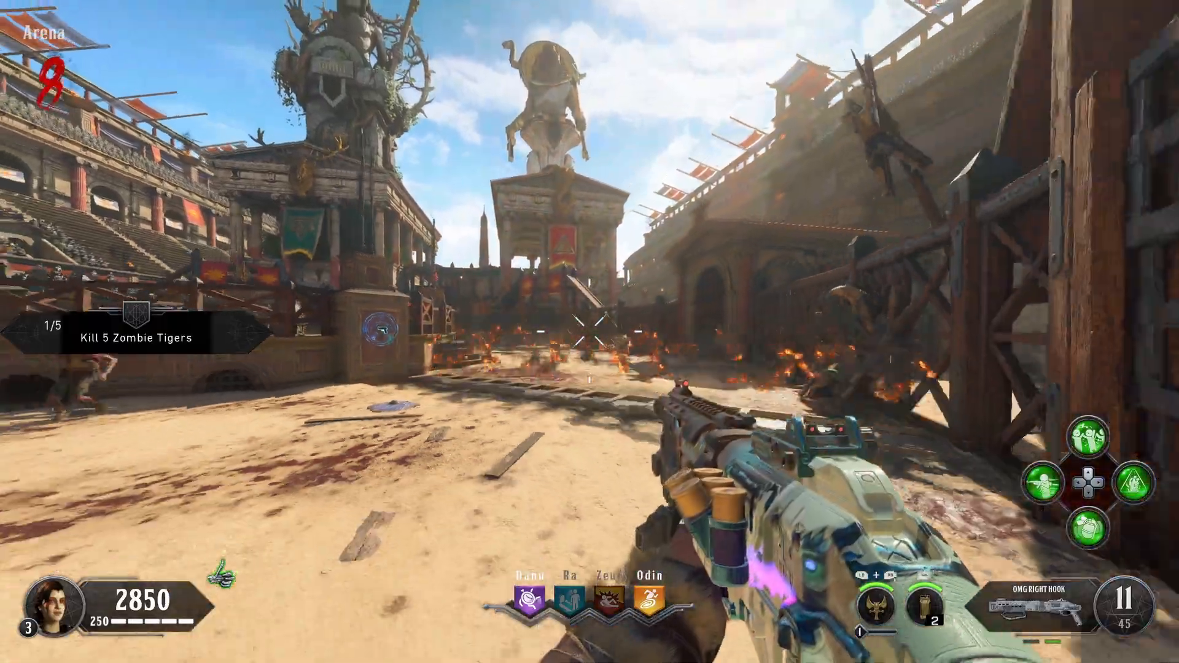
click(590, 332)
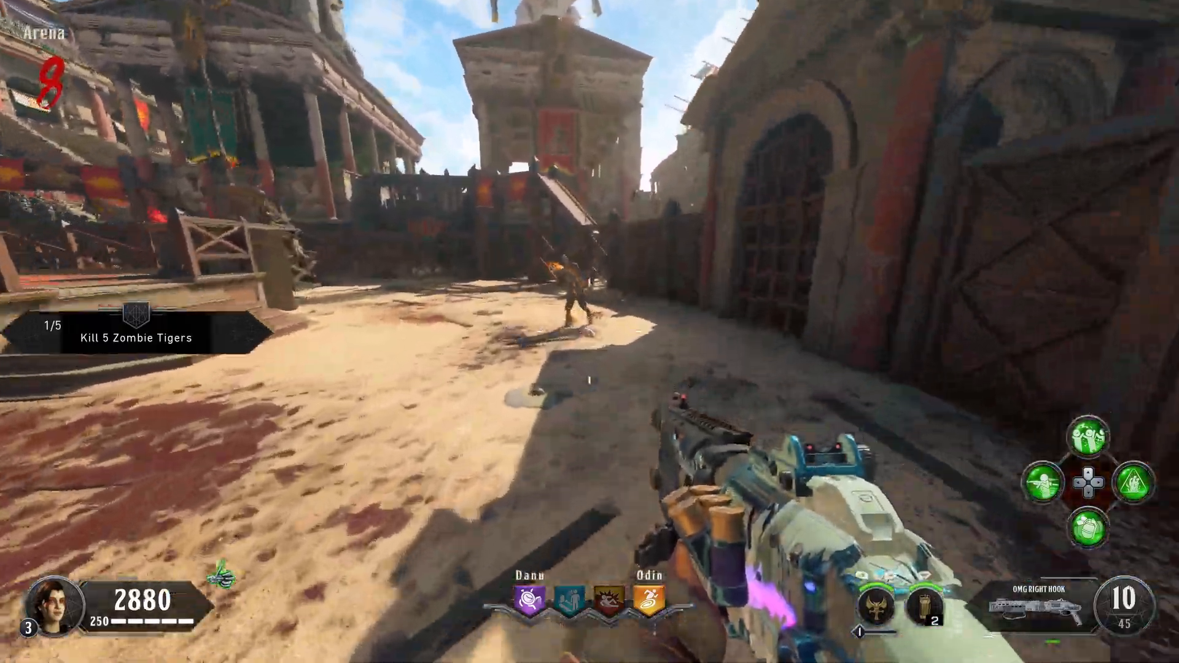